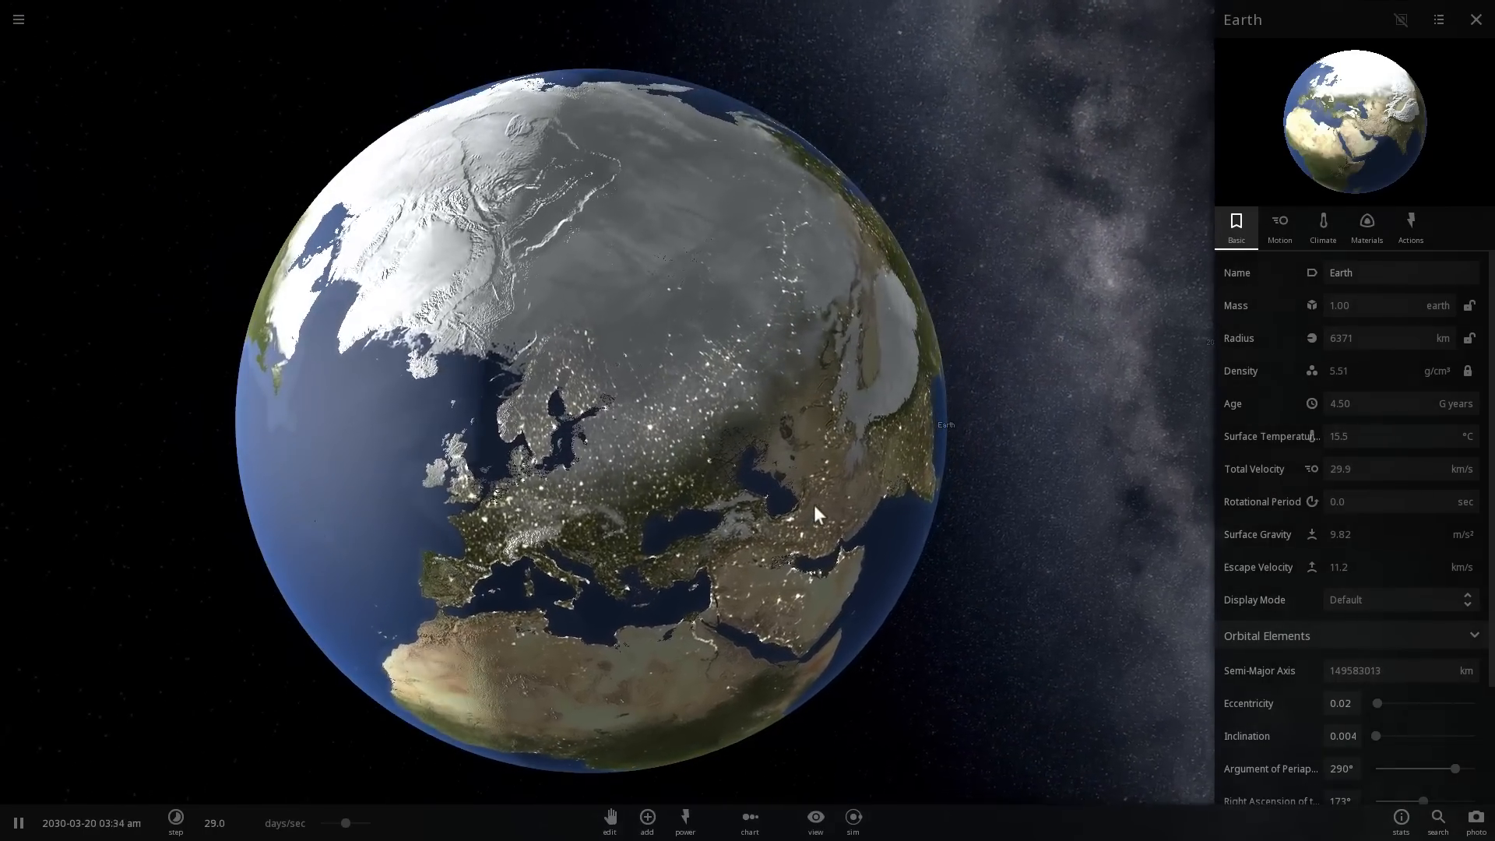
# - Open Earth's Climate tab to view its greenhouse gas values
pyautogui.click(1322, 226)
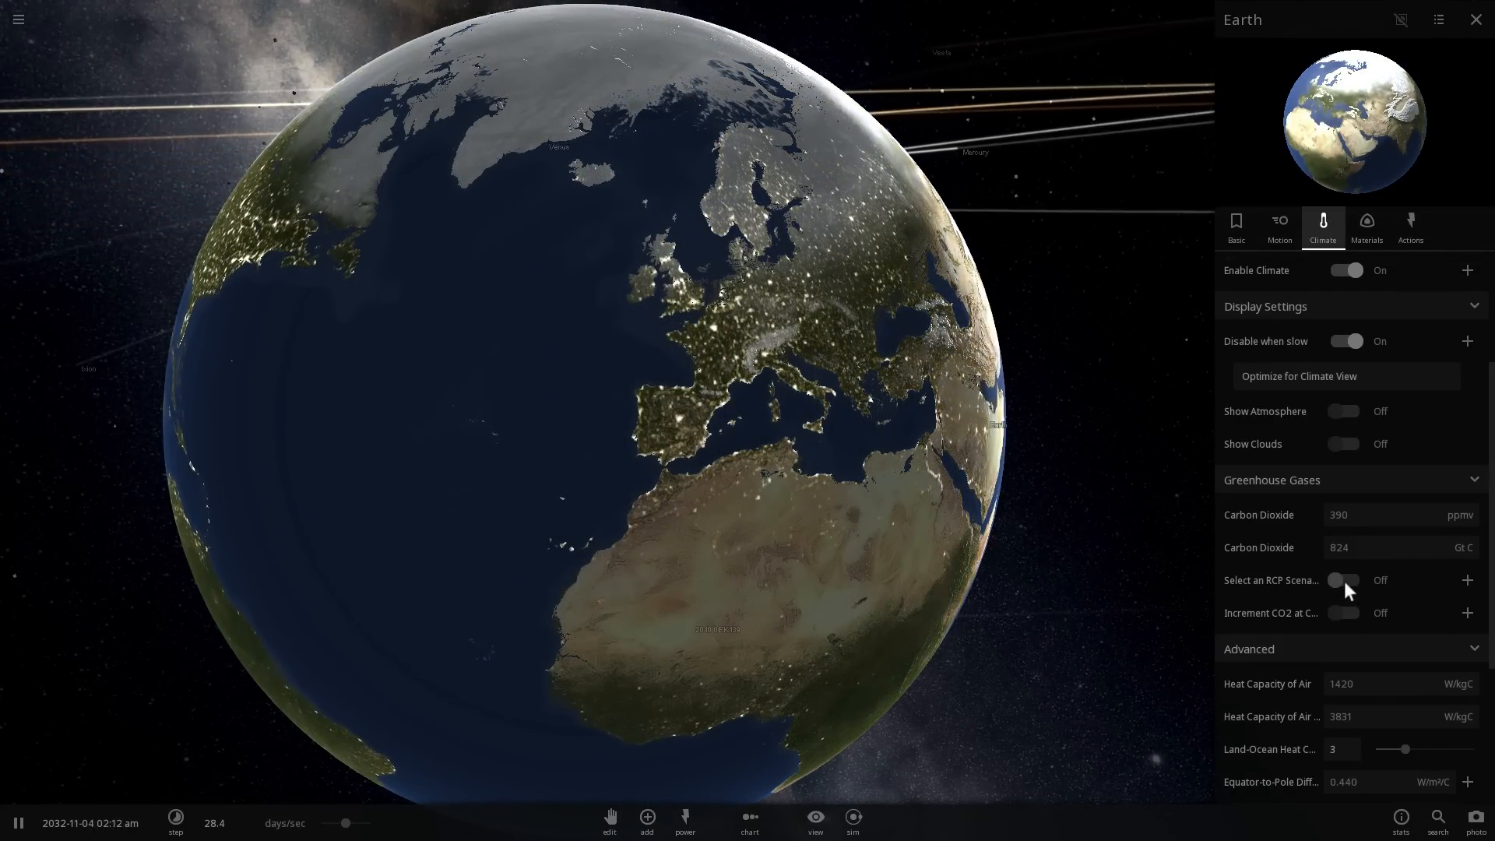
# - Try an RCP scenario and Increment CO2 on Earth, then revert to the 2014 state
pyautogui.click(1346, 579)
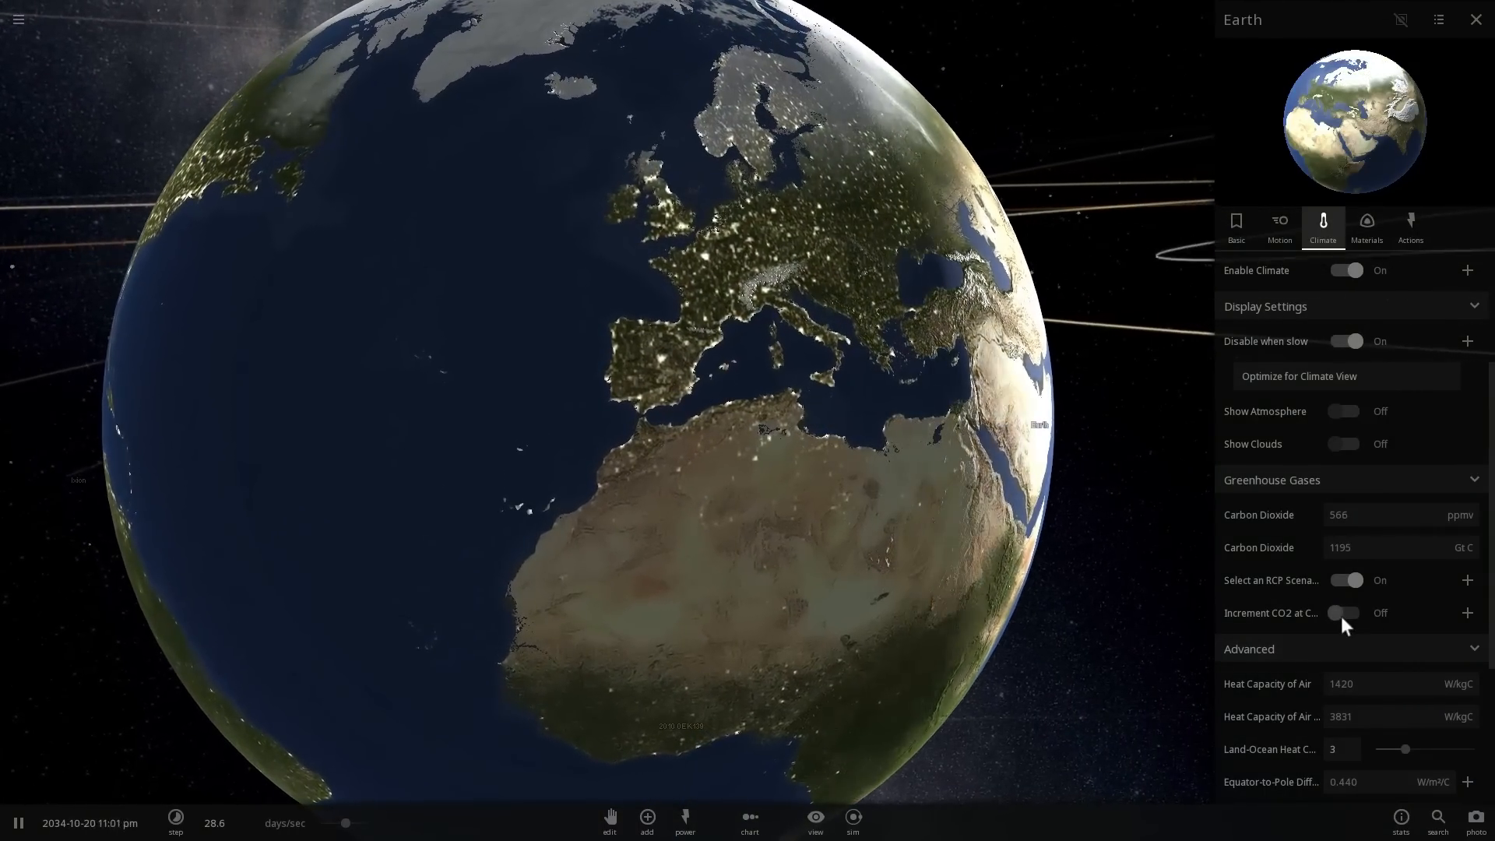
pyautogui.click(1345, 612)
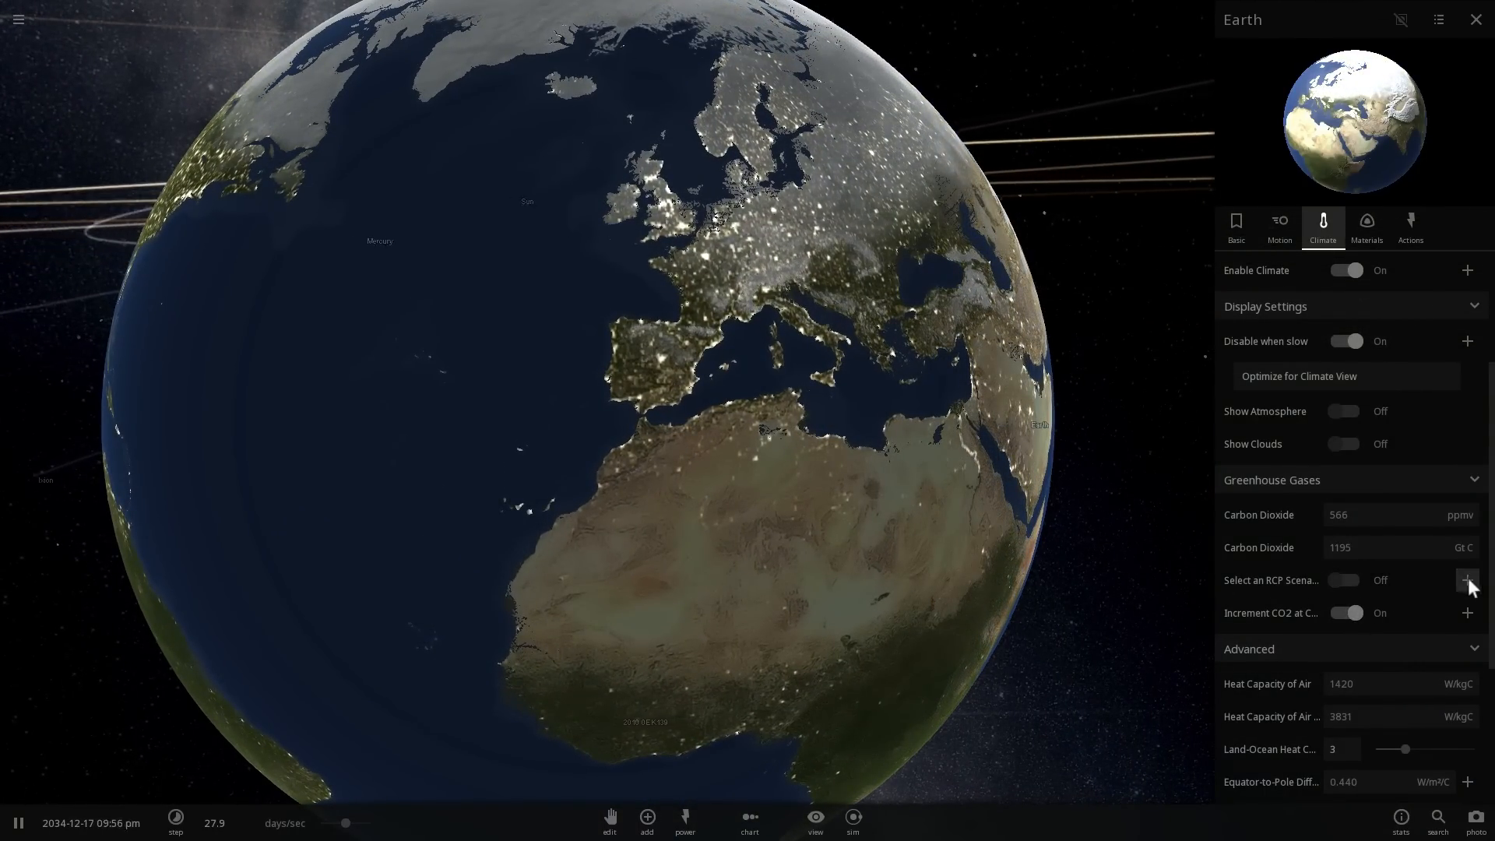
pyautogui.click(1467, 579)
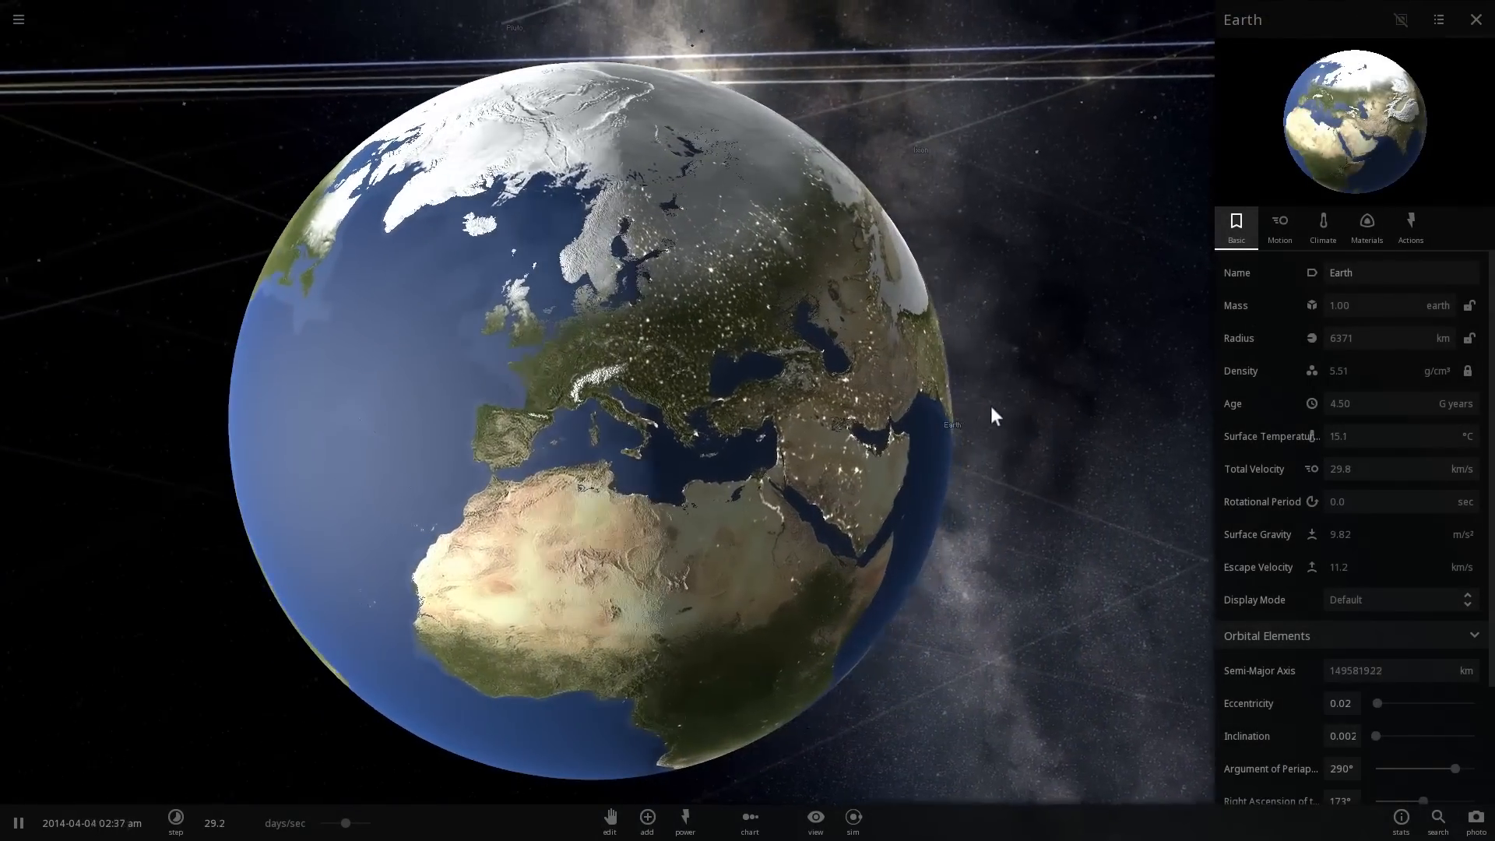
# - Reopen Earth's Climate tab and scroll to the 824 Gt C Carbon Dioxide field
pyautogui.click(1321, 226)
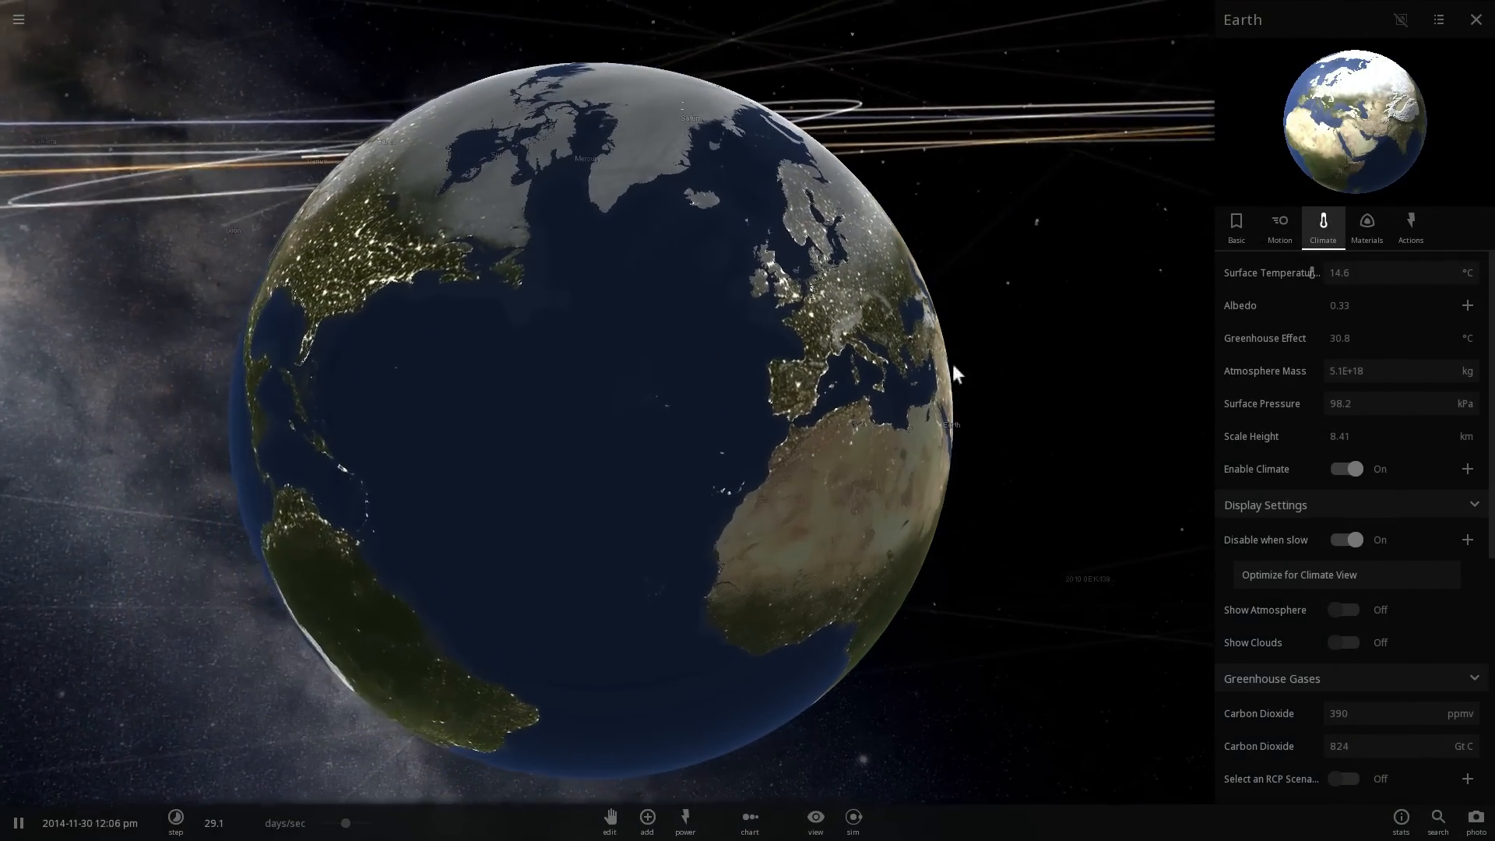
pyautogui.scroll(-3)
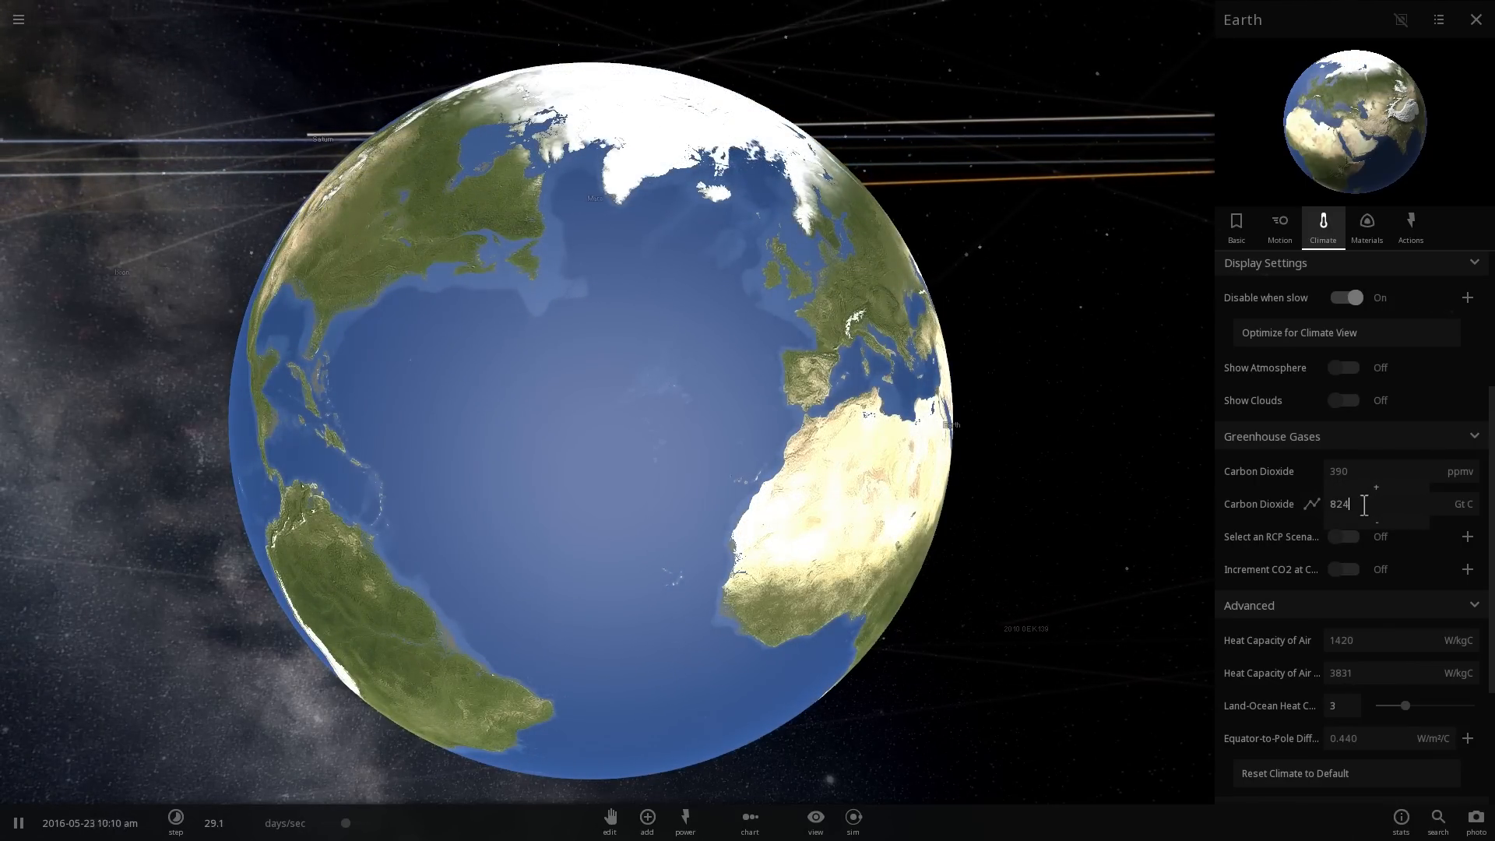
# - Enter 5000 Gt C carbon dioxide and watch surface temperature reach about 20.4 °C
pyautogui.write('5000')
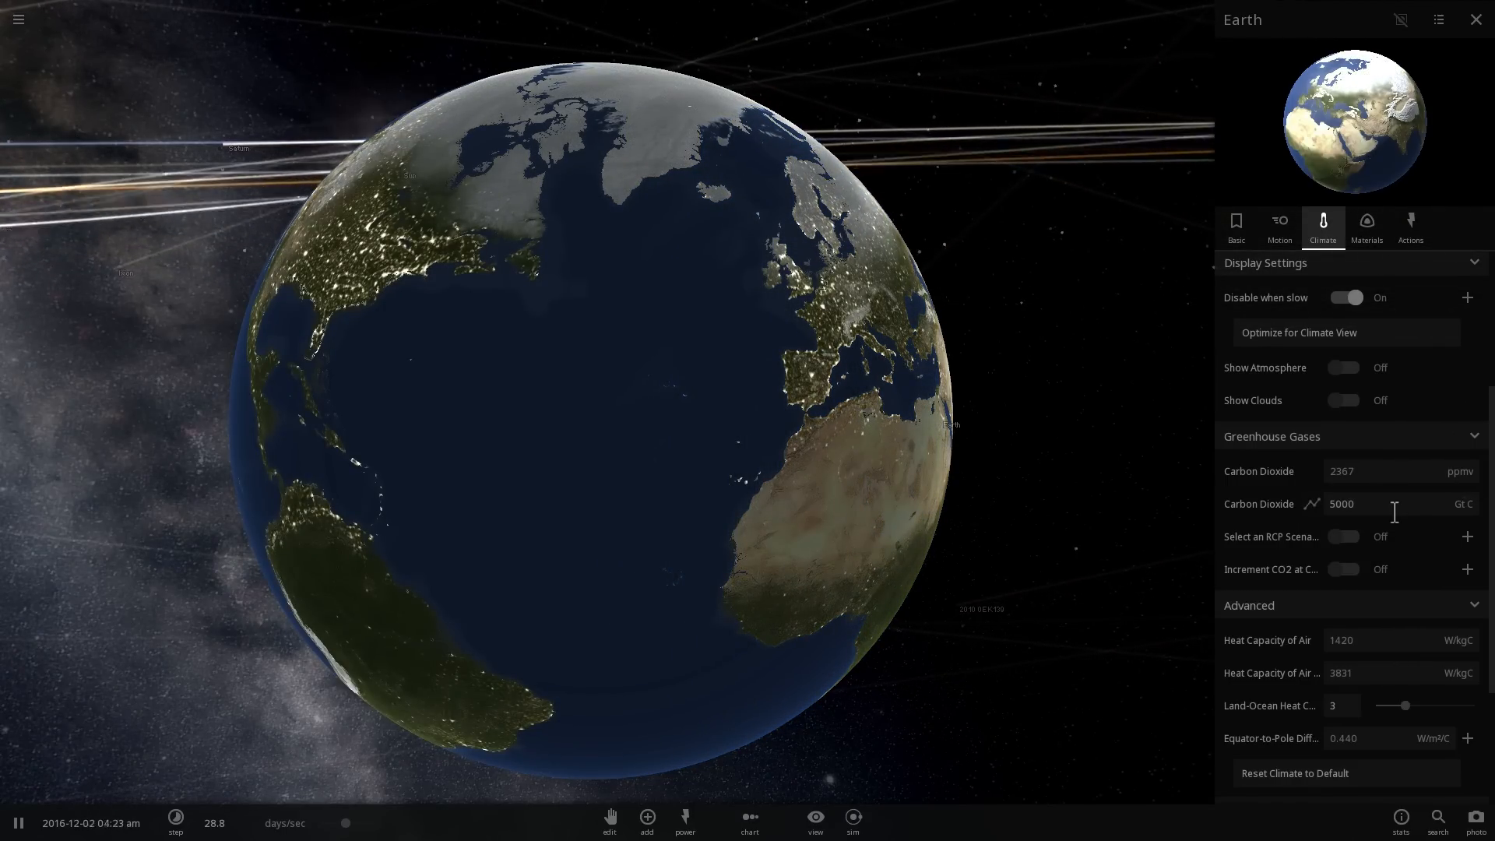
pyautogui.scroll(3)
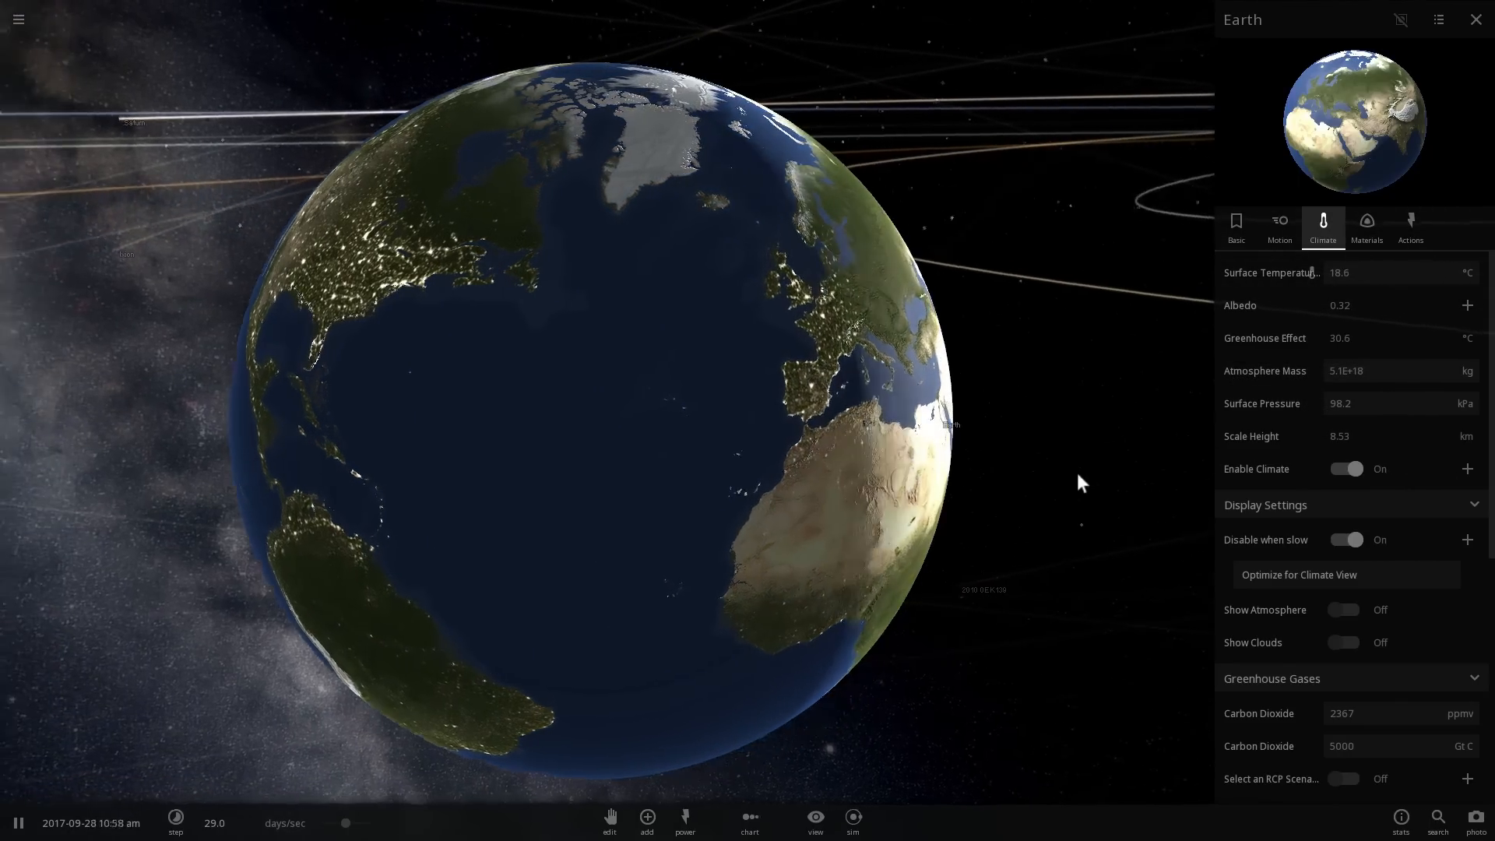
pyautogui.scroll(-3)
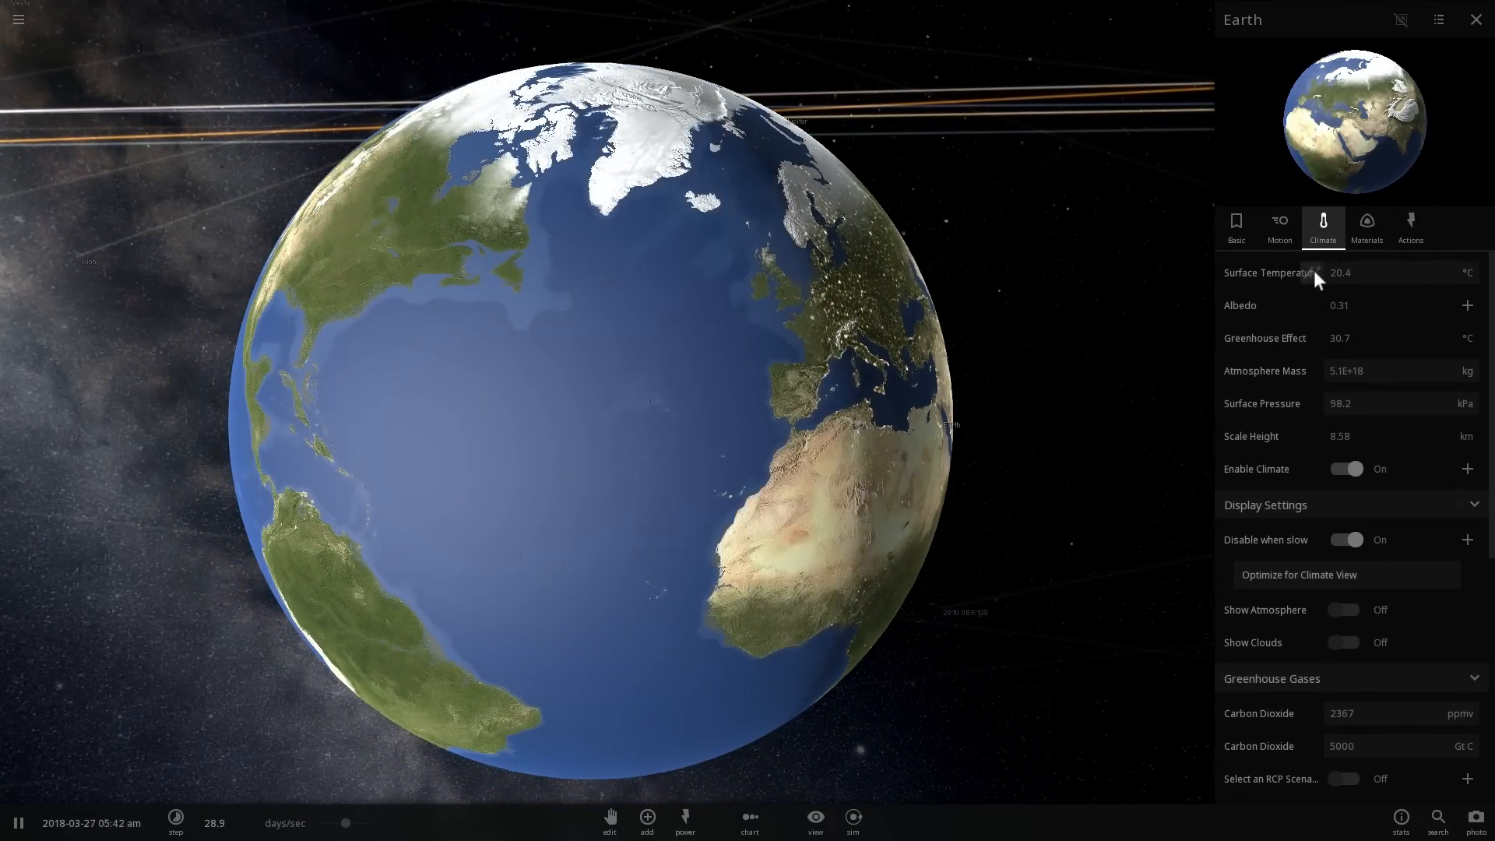
# - Graph Earth's surface temperature while the simulation runs to about 32.6 °C by 2037
pyautogui.click(1308, 271)
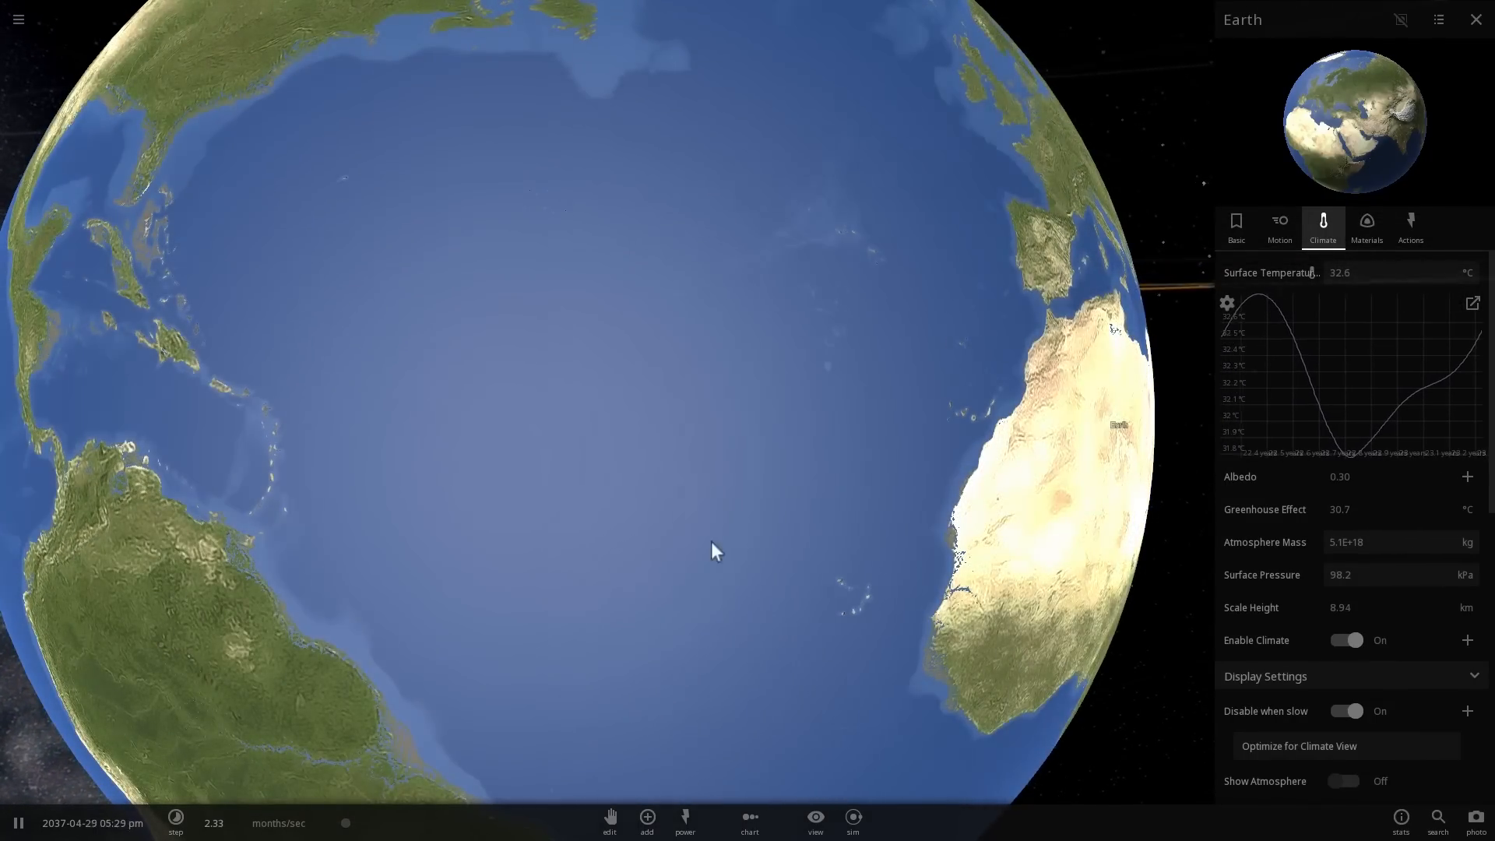
# - Scroll the panel and inspect Venus, whose surface temperature reads 463 °C
pyautogui.scroll(-3)
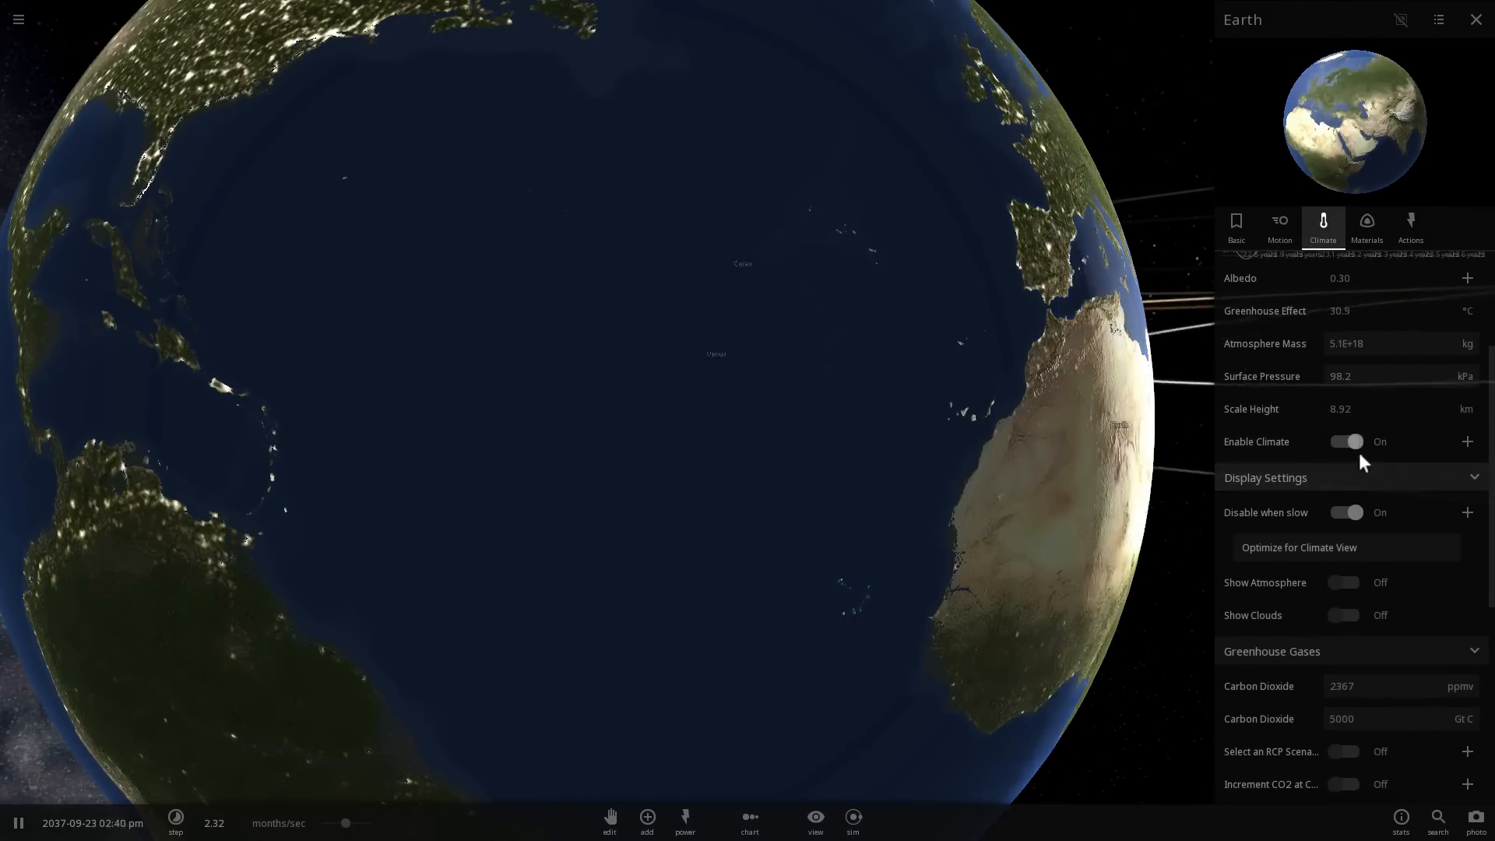
pyautogui.scroll(-3)
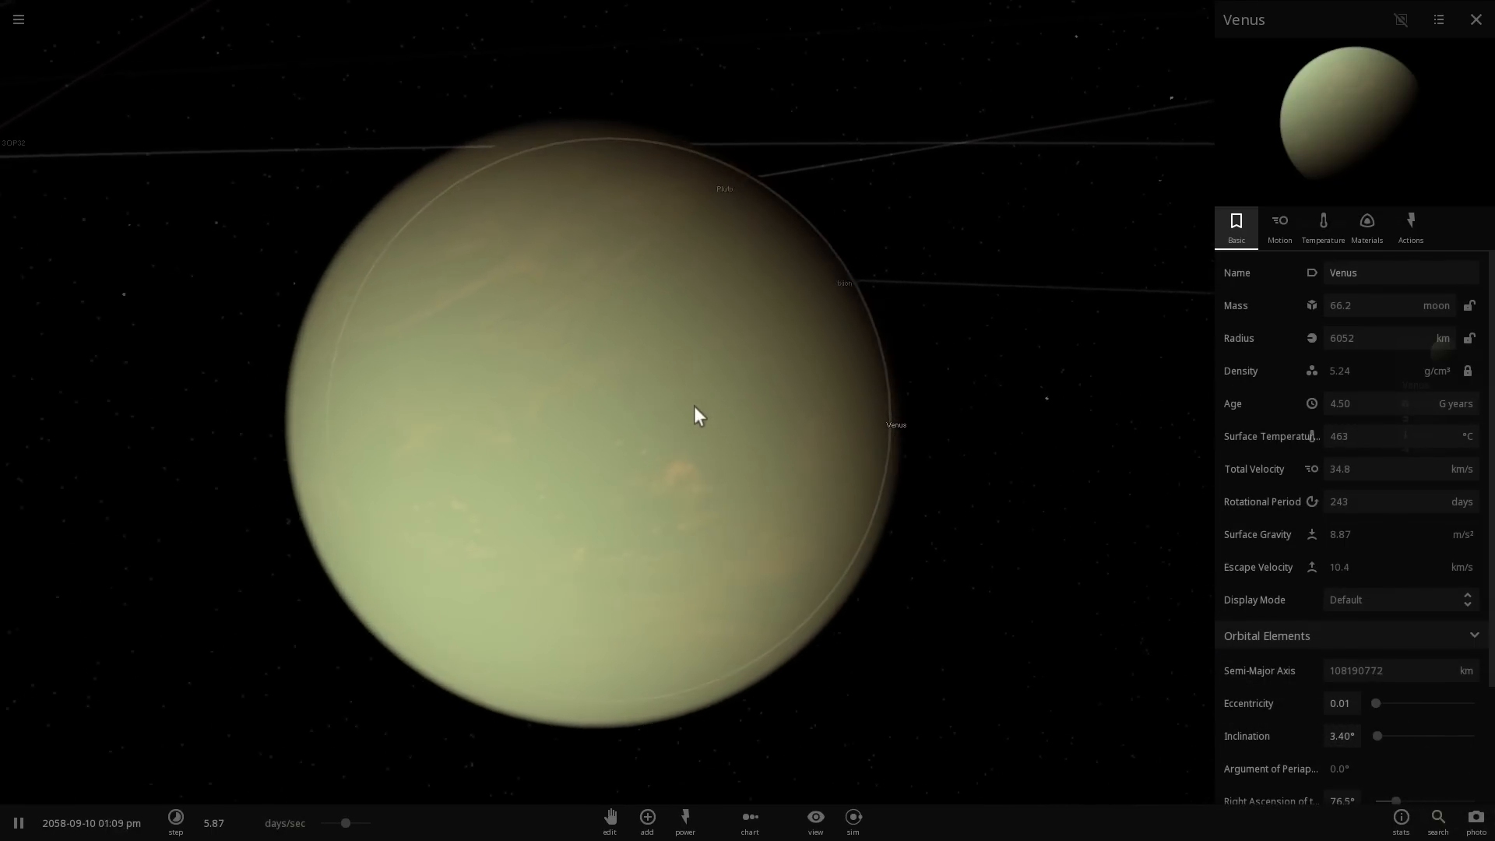
pyautogui.click(1321, 226)
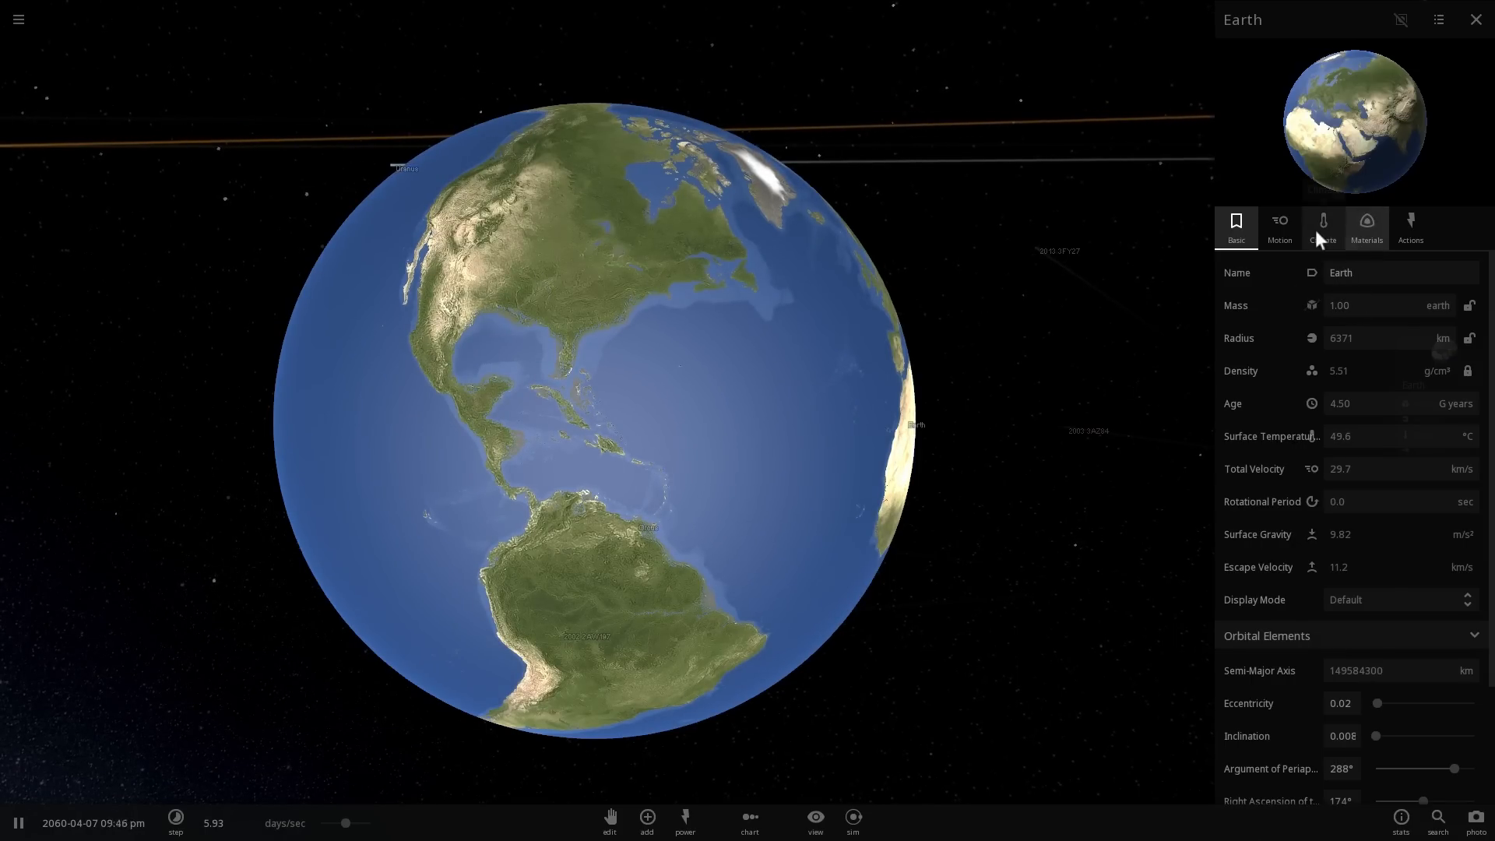
# - Reopen Earth's Climate tab, showing about 49.9 °C with 43400 Gt C carbon
pyautogui.click(1322, 226)
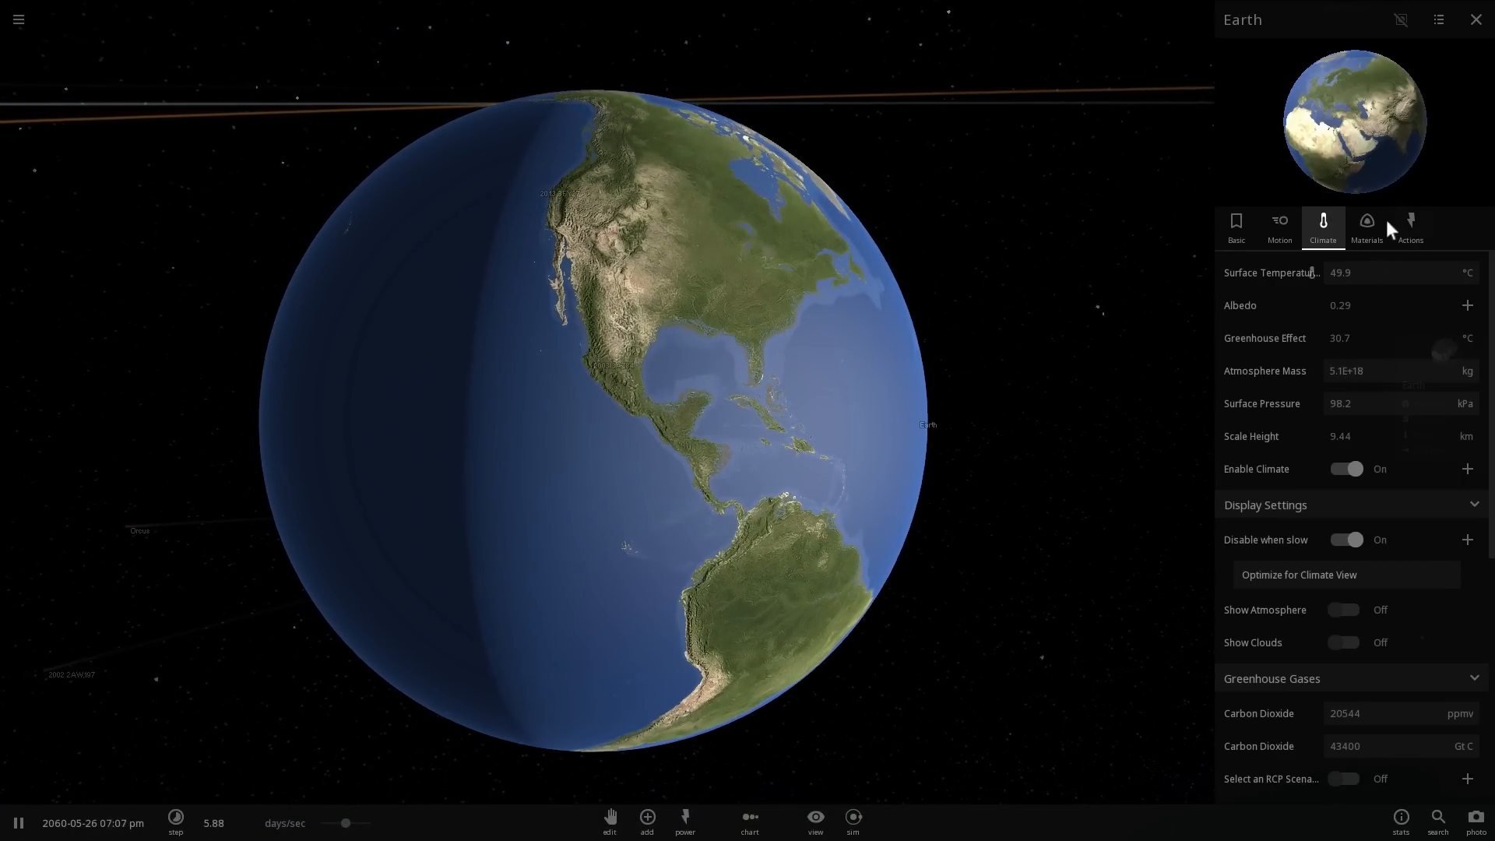
# - Set Earth's carbon dioxide to 1,000,000 ppmv, pushing surface temperature to 60.7 °C
pyautogui.scroll(-3)
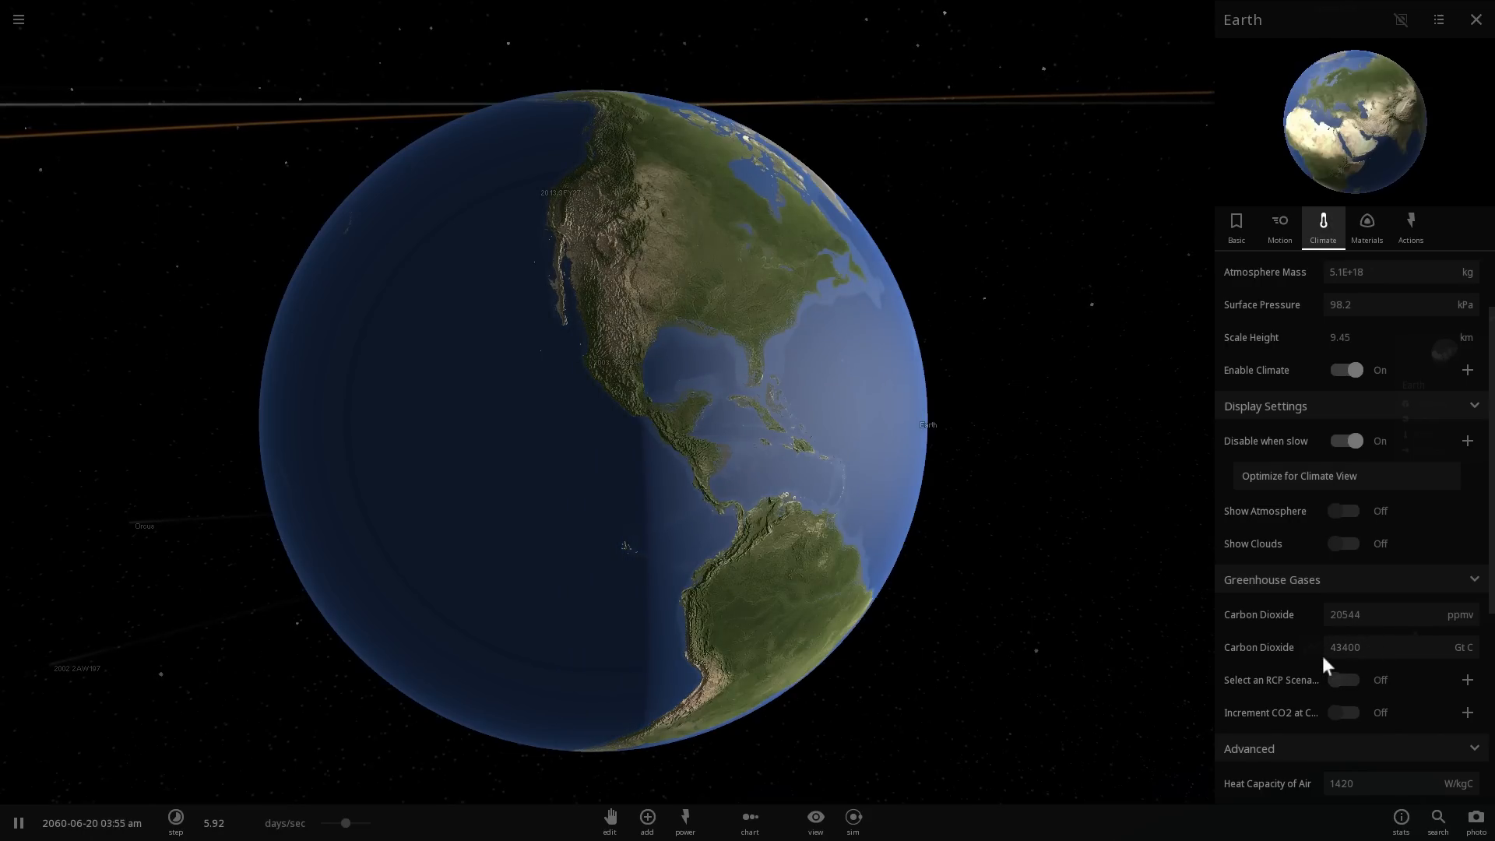
pyautogui.click(1344, 646)
pyautogui.write('7')
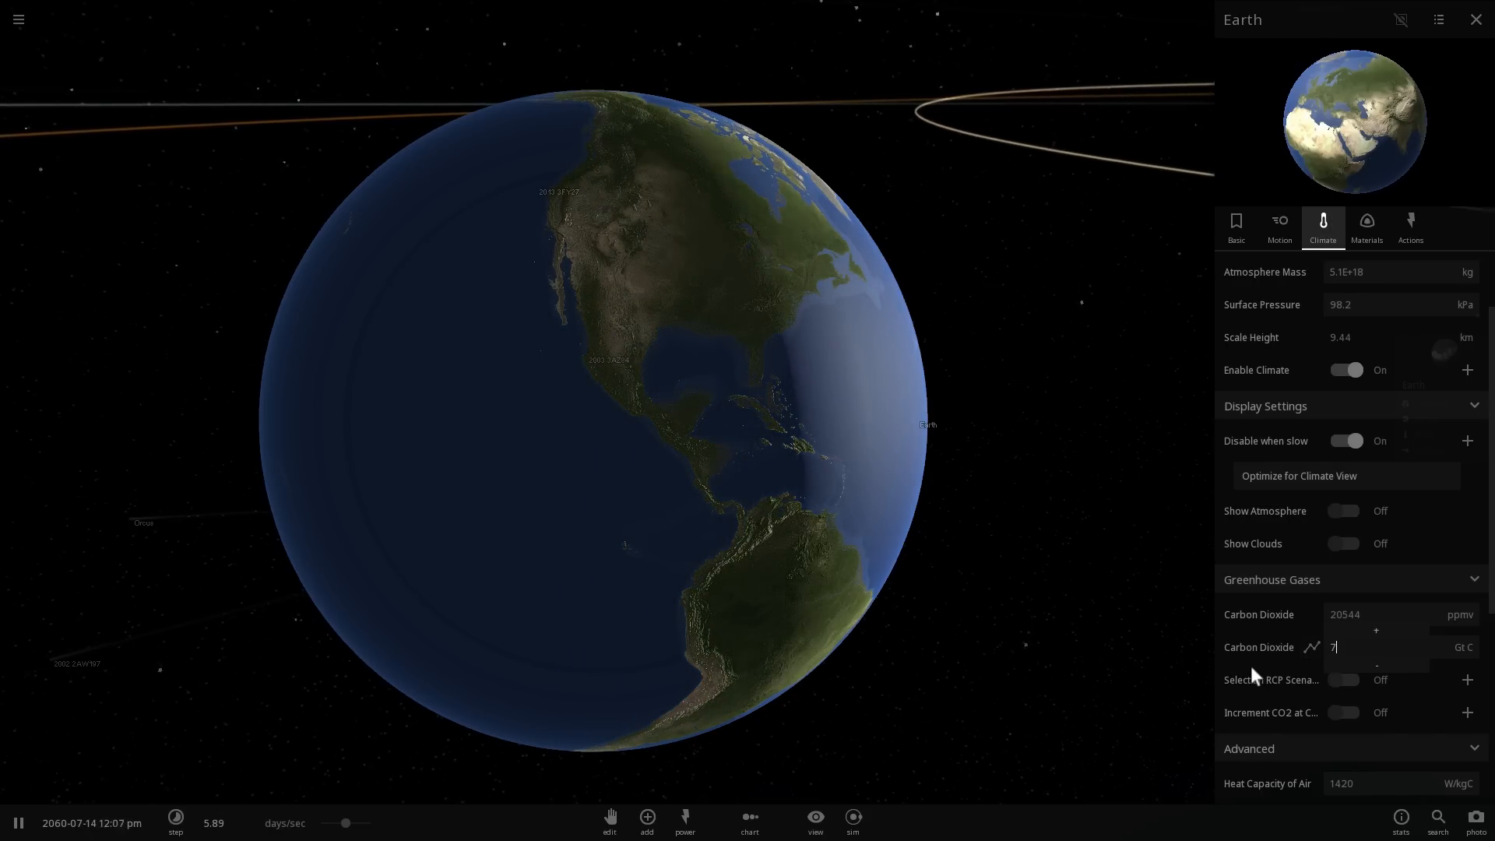
pyautogui.write('5000')
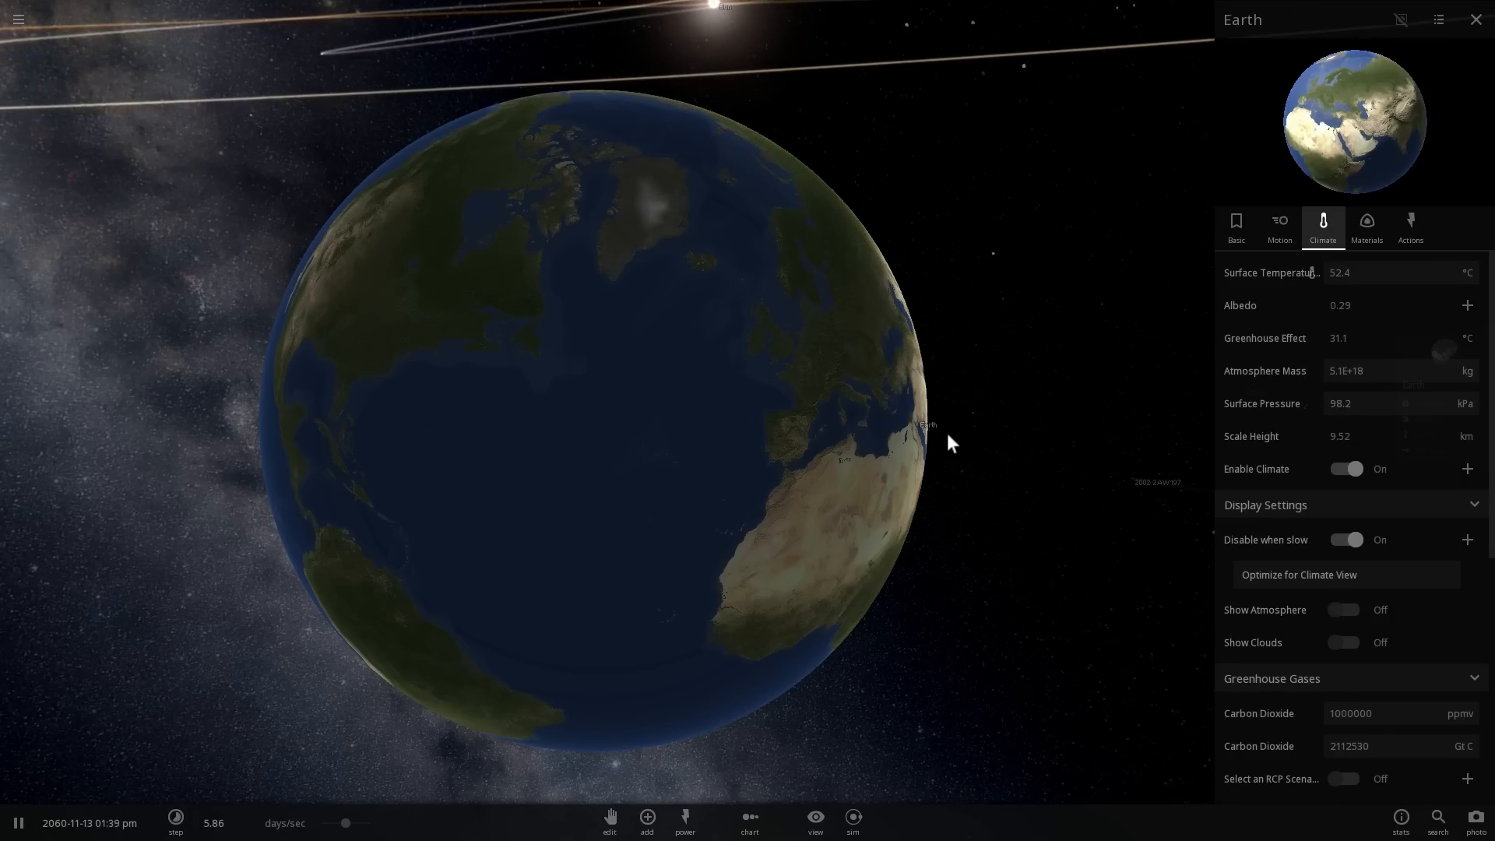
pyautogui.click(1363, 371)
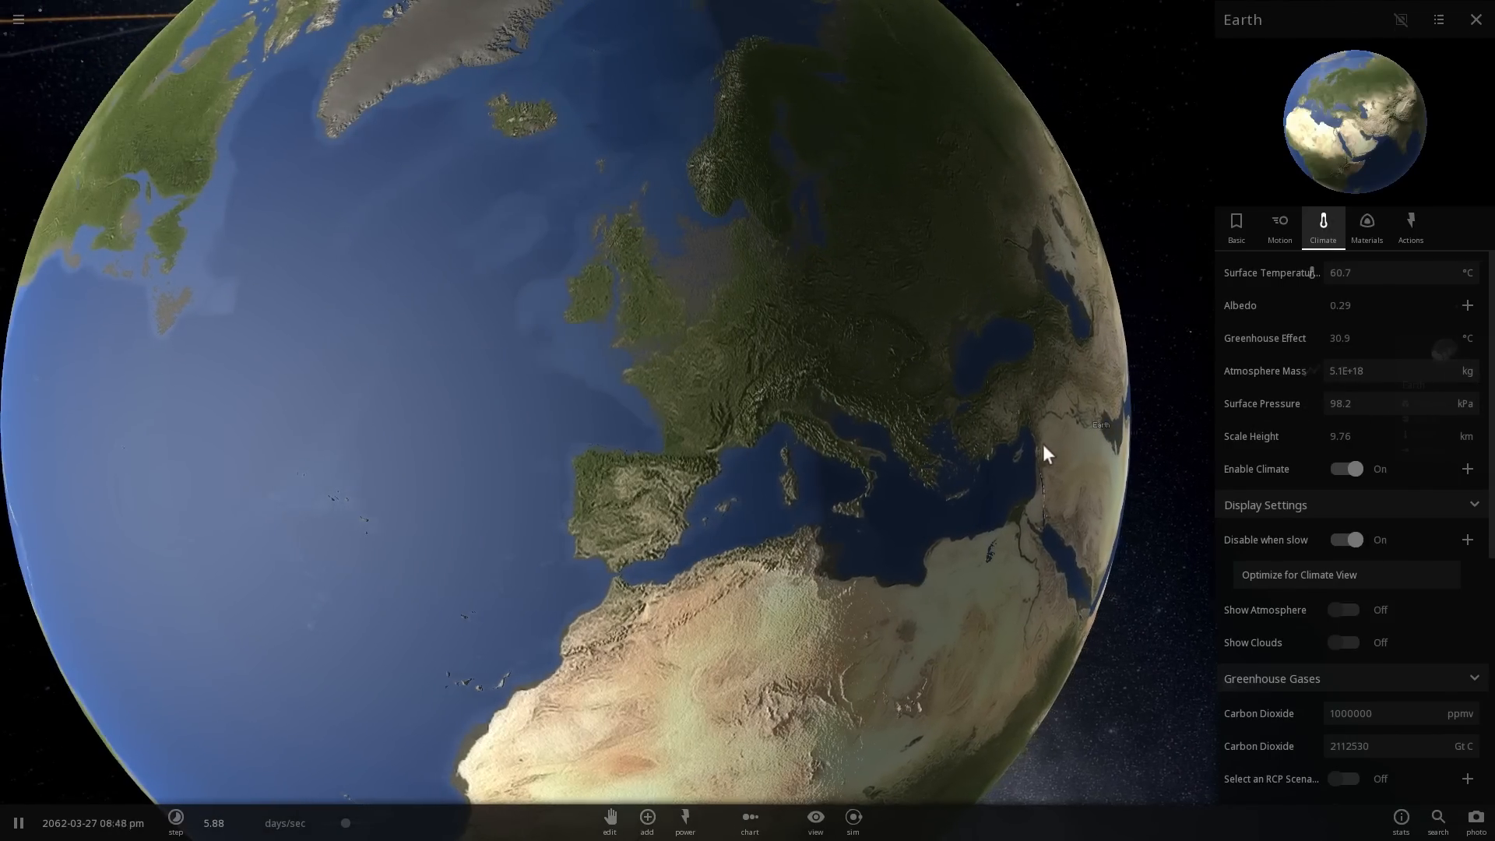
# - Set Earth's atmosphere mass to 9E+19 kg, giving 17.1 atm and 62.6 °C
pyautogui.click(1382, 371)
pyautogui.write('9E+19')
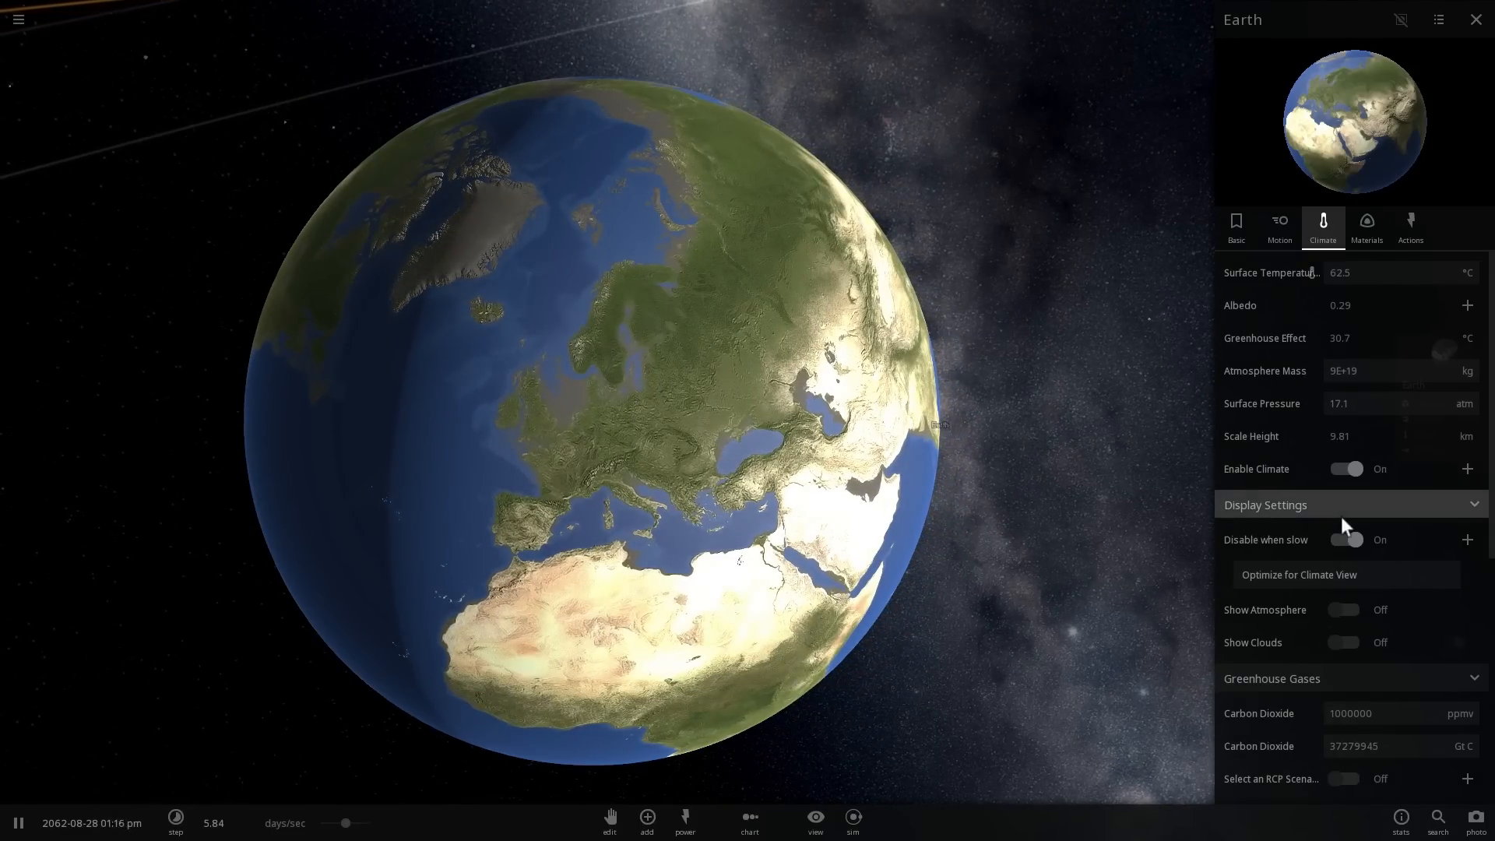
pyautogui.scroll(-3)
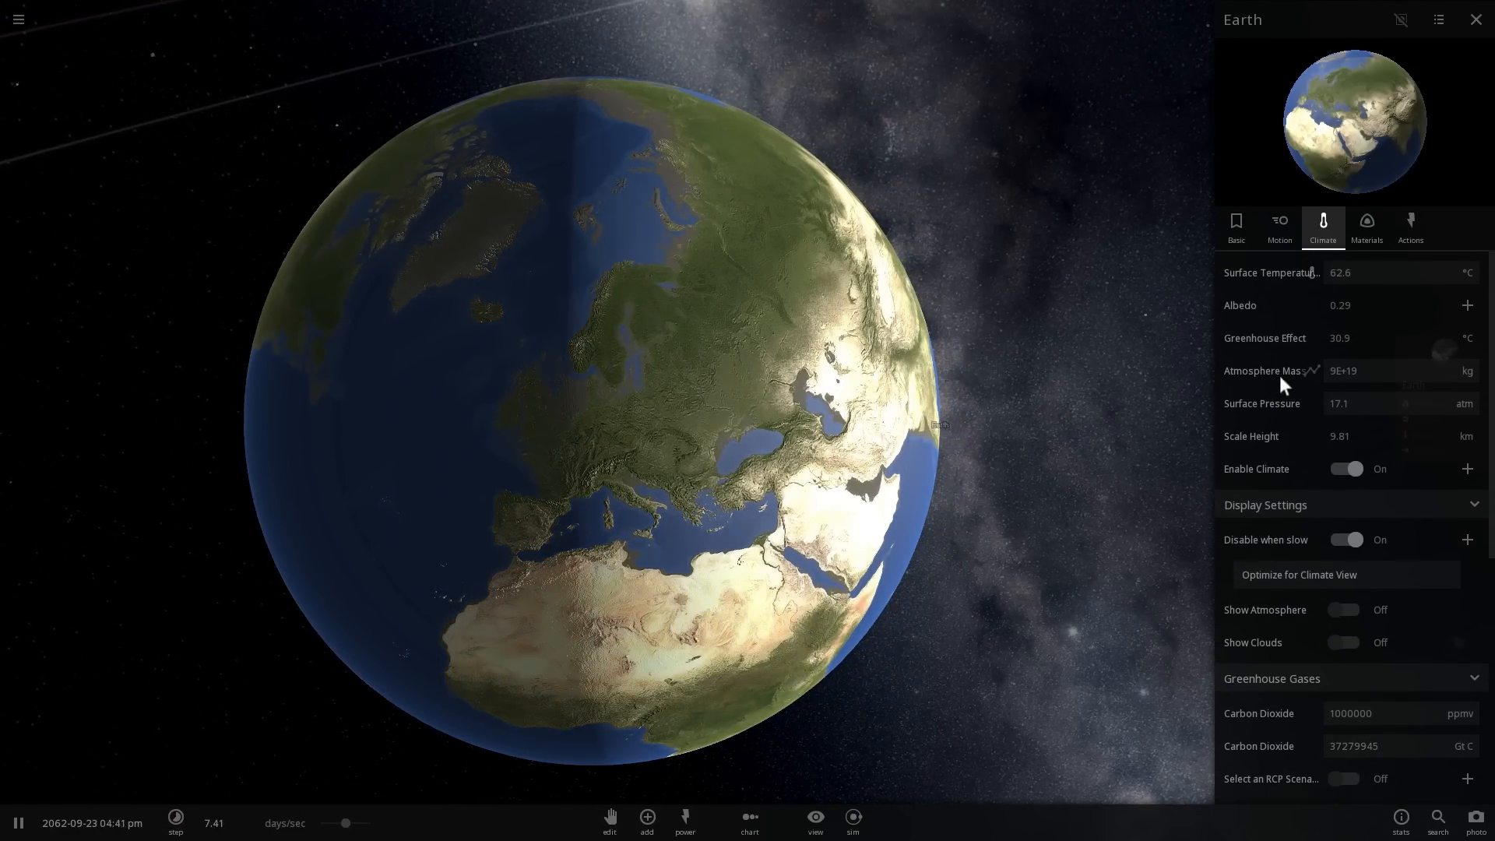
# - Graph surface temperature and speed time to months/sec as Earth reaches 73.6 °C
pyautogui.click(1291, 273)
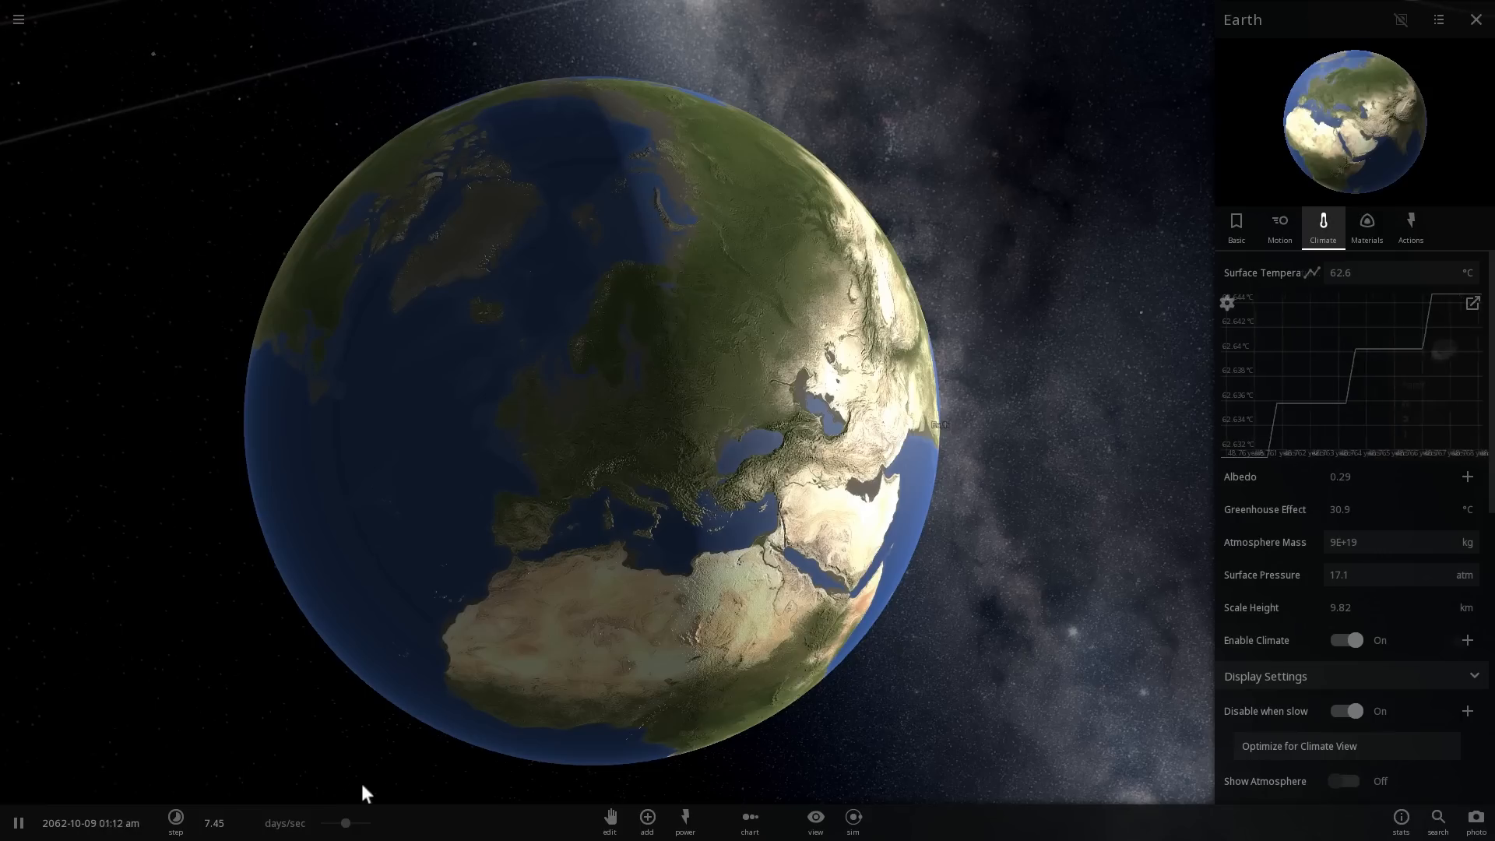
pyautogui.click(174, 822)
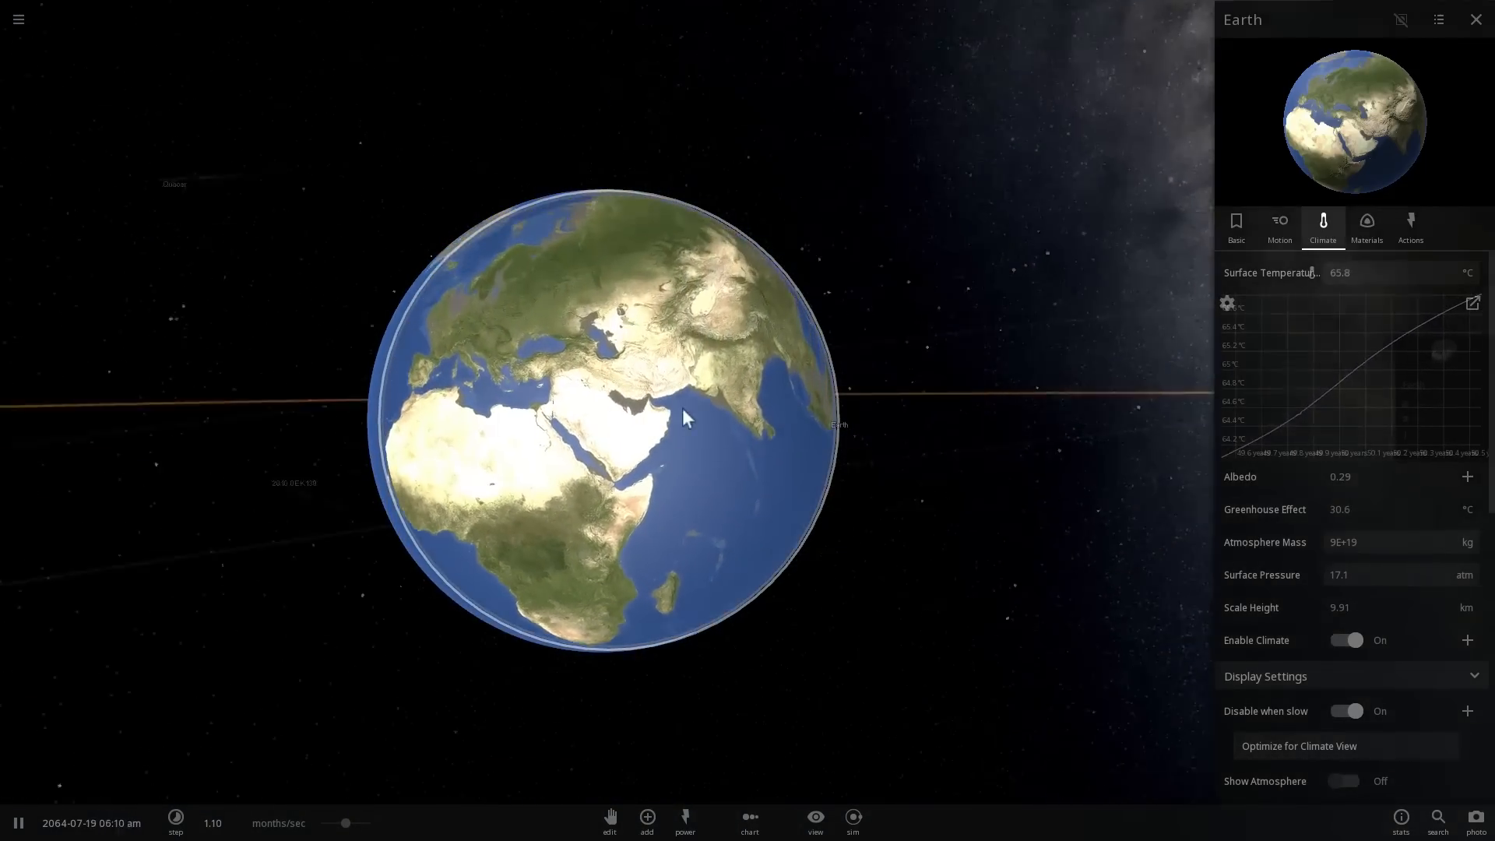
pyautogui.scroll(3)
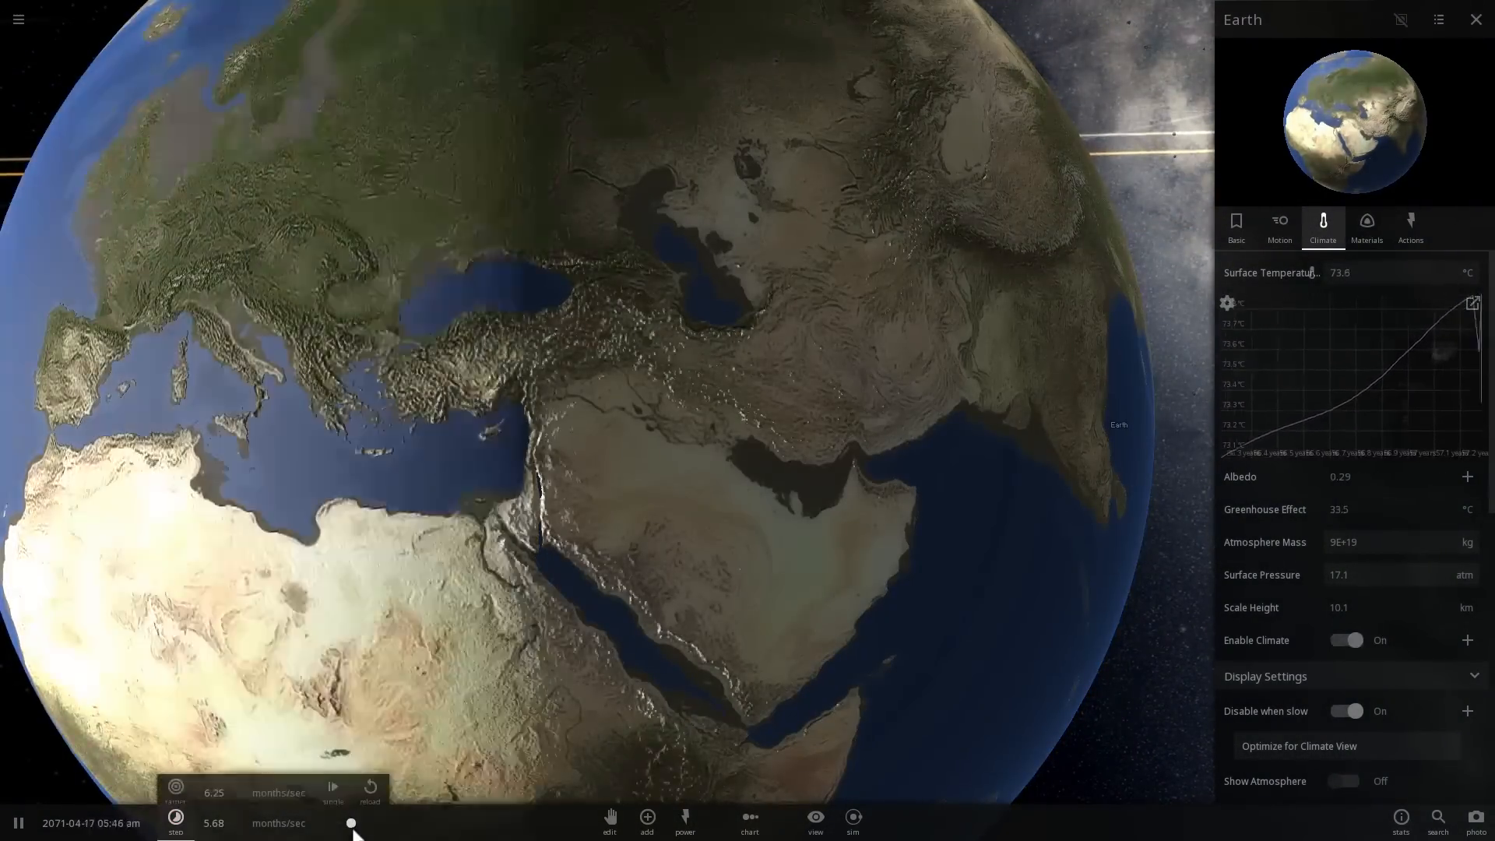
# - Raise the time speed and let Earth run to 2137, temperature levelling near 80.5 °C
pyautogui.click(1345, 639)
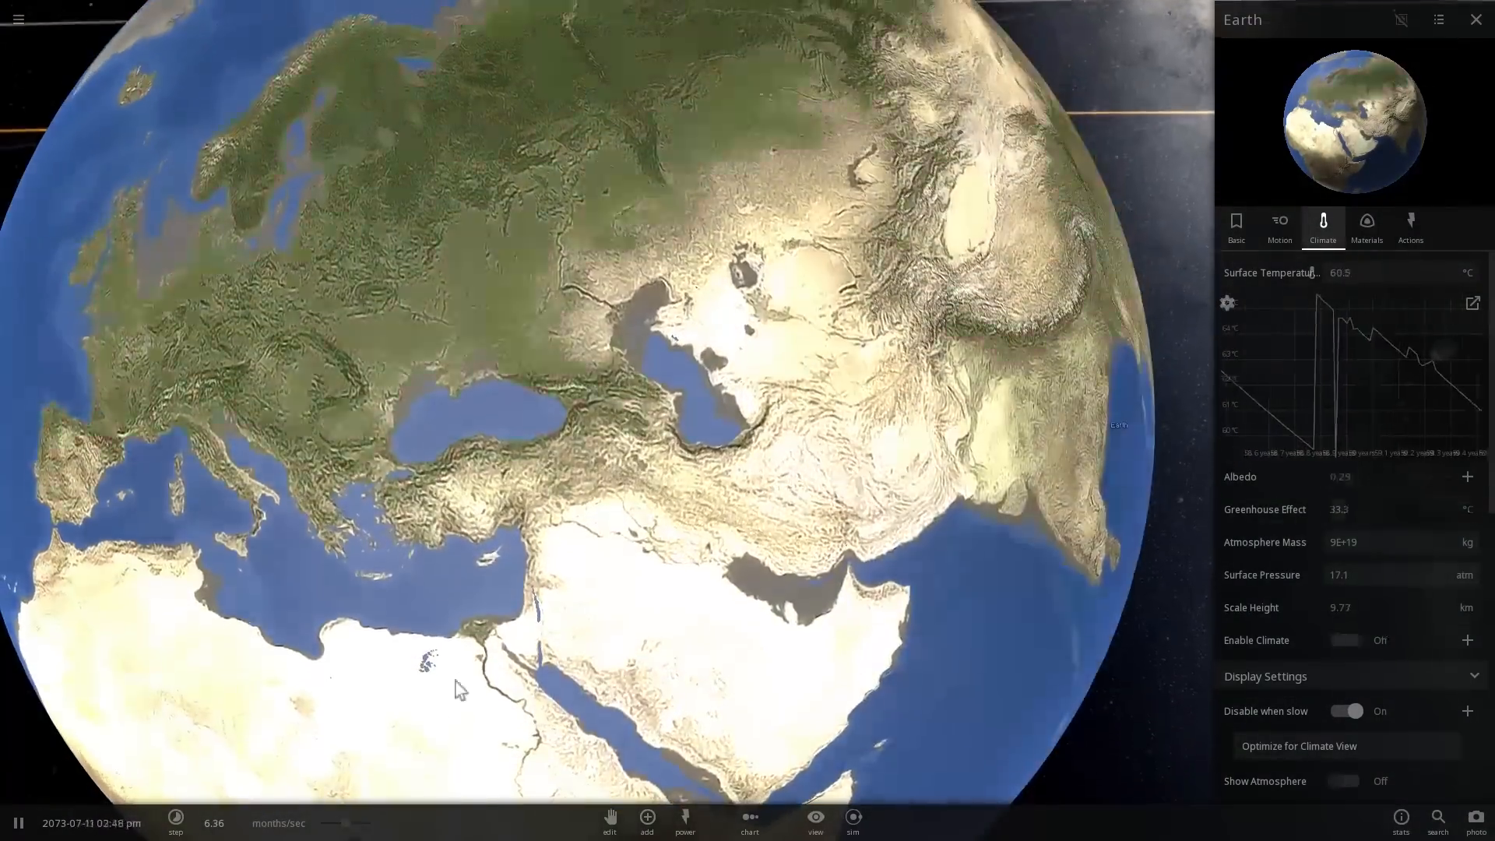
pyautogui.click(1346, 640)
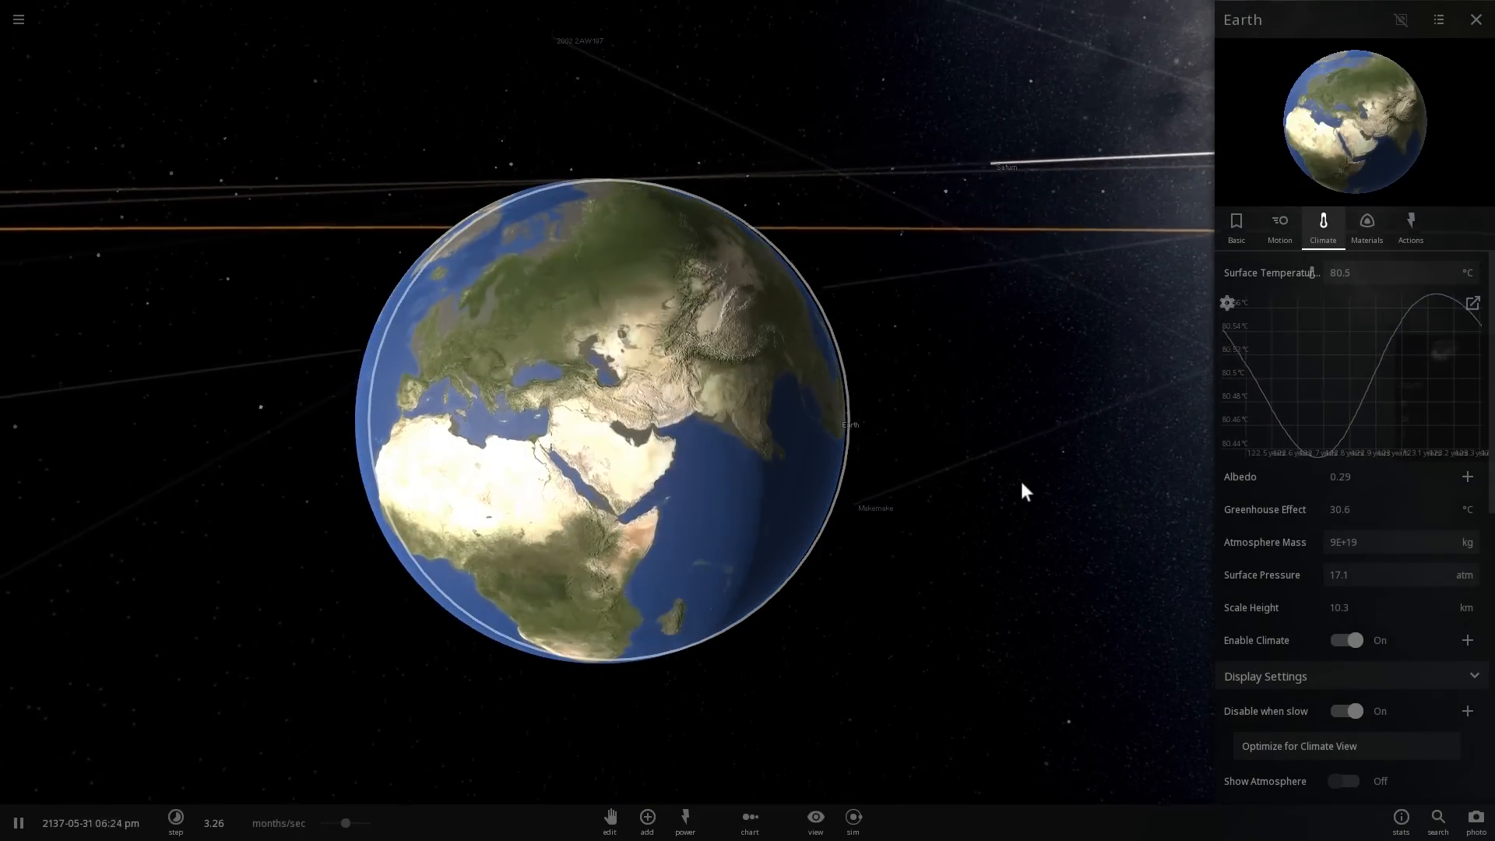
pyautogui.scroll(3)
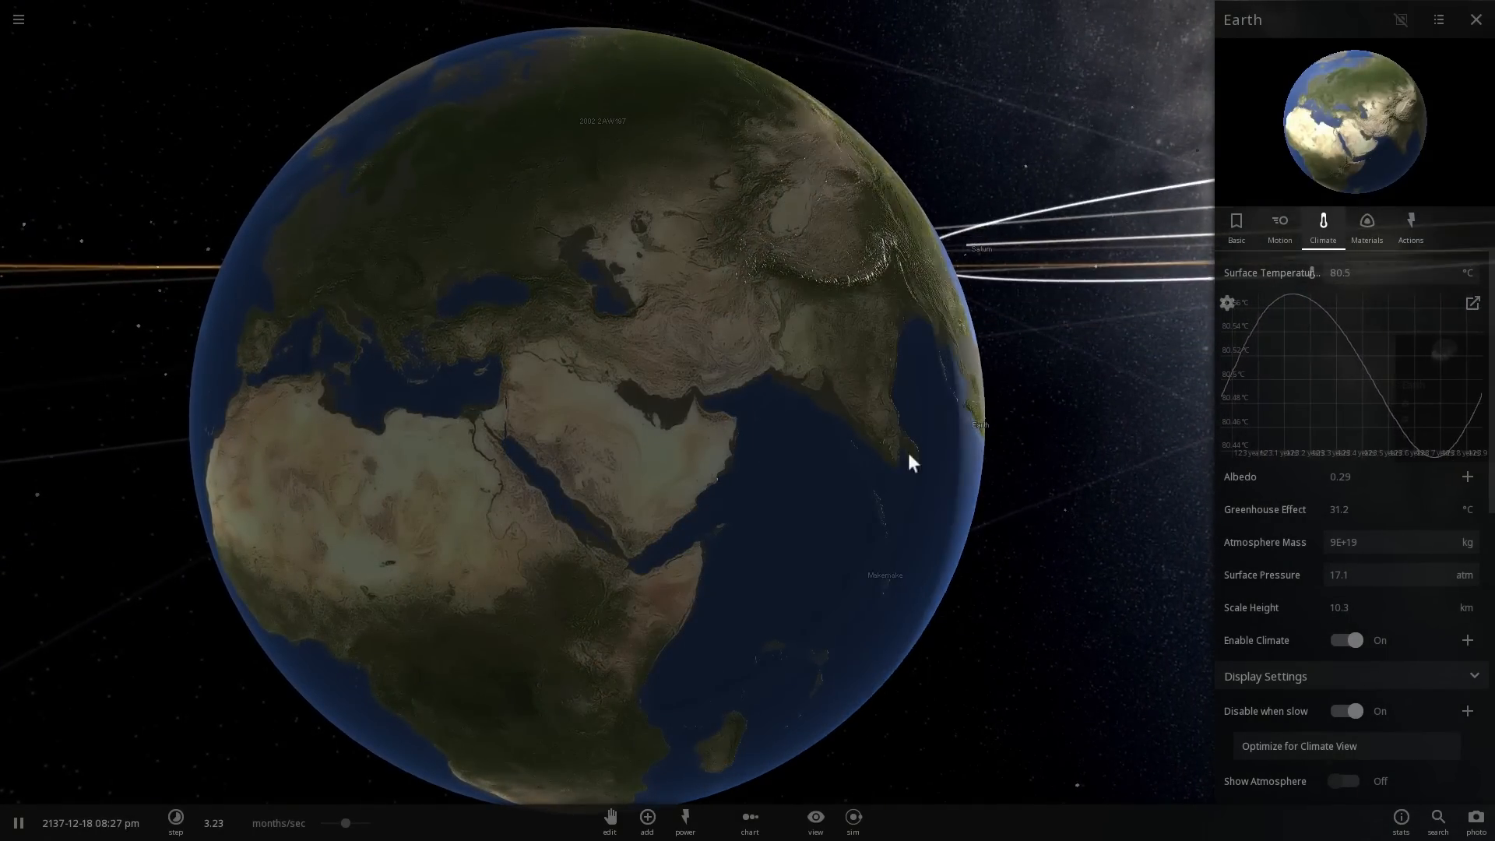